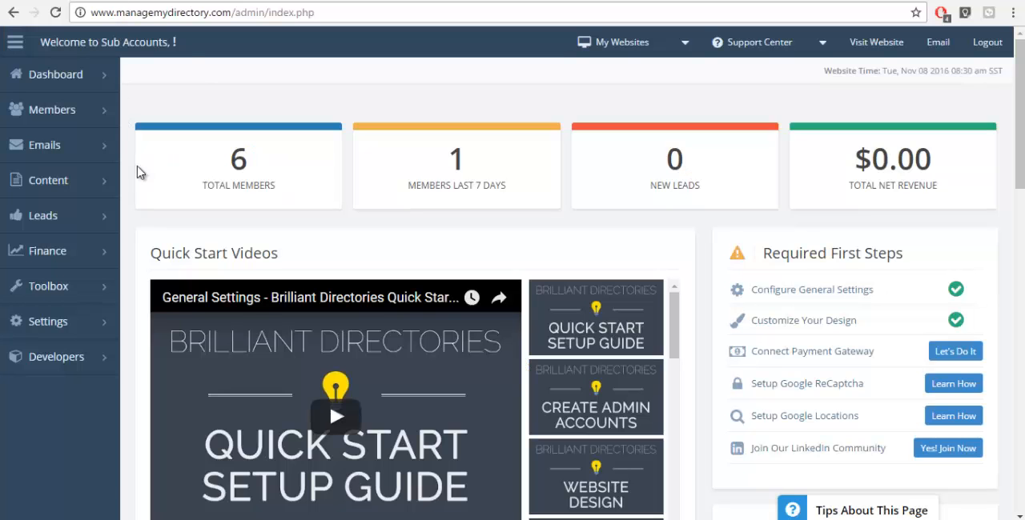
Step: Open Design Settings from the Settings menu and launch the live homepage editor
{"action": "left_click", "coordinate": [48, 321]}
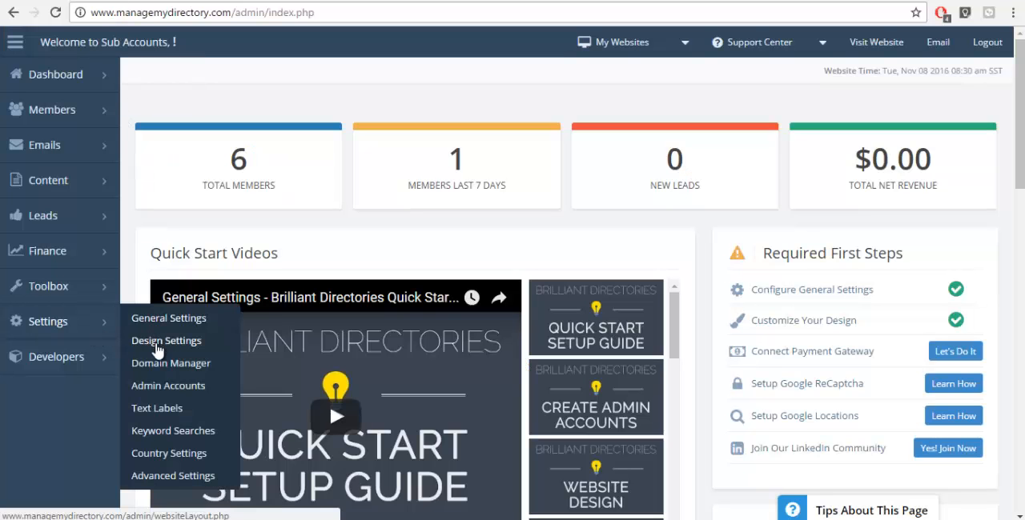
{"action": "left_click", "coordinate": [166, 340]}
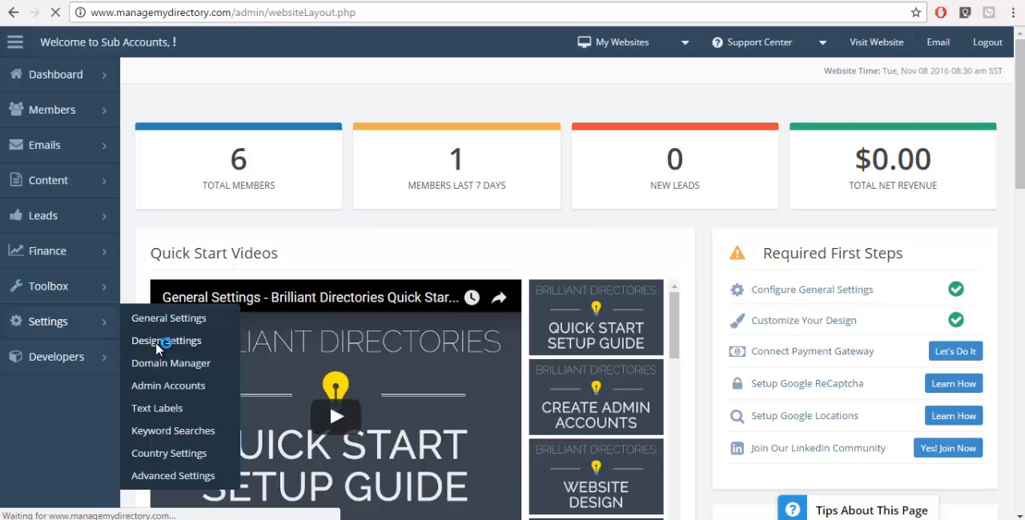
{"action": "left_click", "coordinate": [166, 341]}
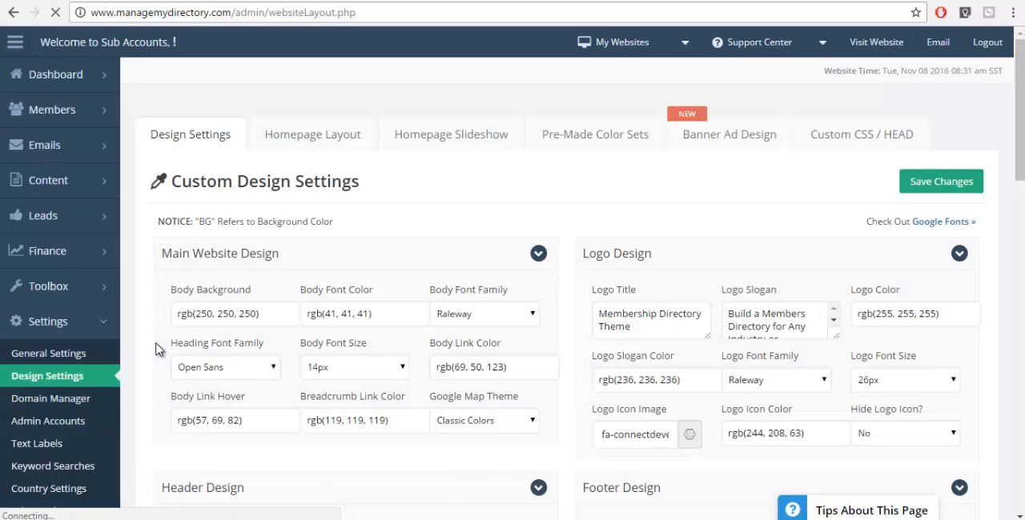
{"action": "left_click", "coordinate": [313, 134]}
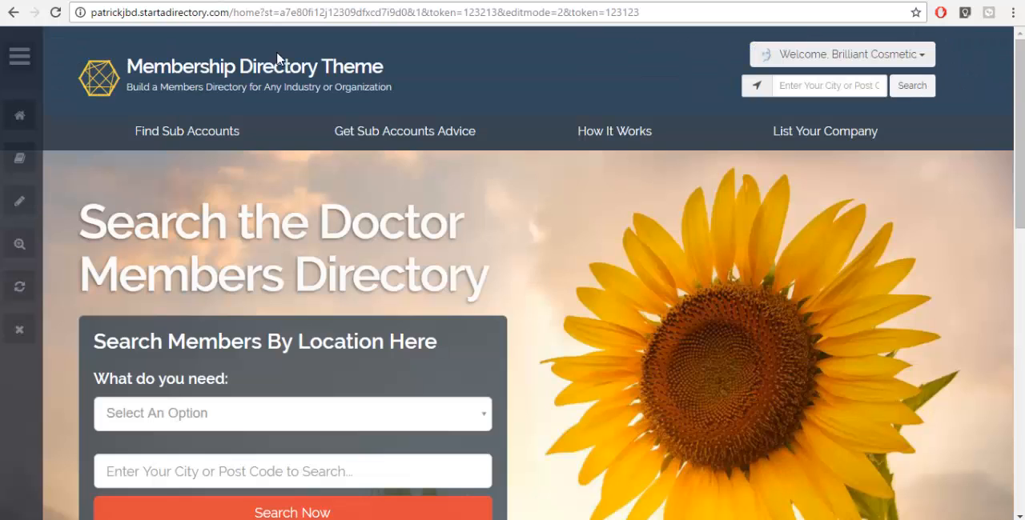
Step: Scroll down the live homepage to the empty Recent Members widget label
{"action": "scroll", "scroll_direction": "down", "scroll_amount": 3}
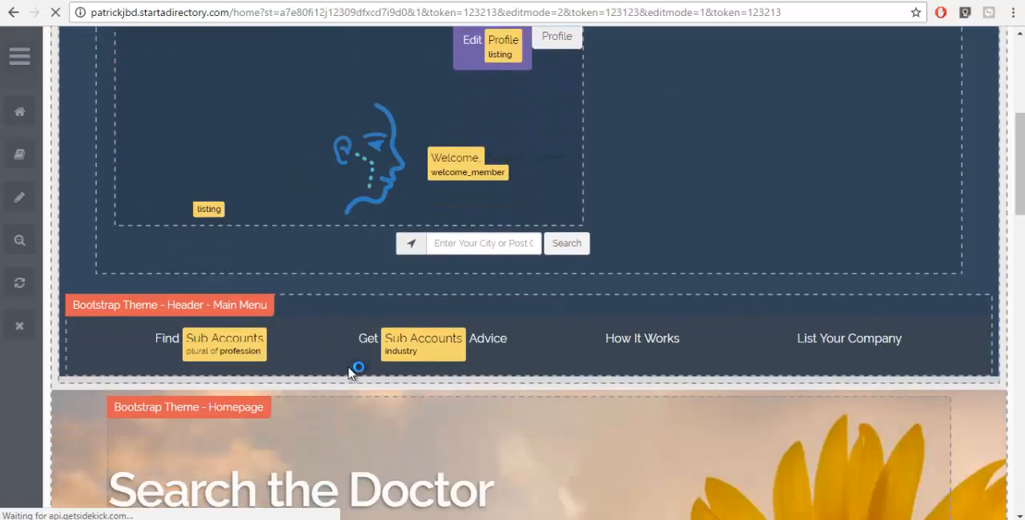
{"action": "scroll", "scroll_direction": "down", "scroll_amount": 3}
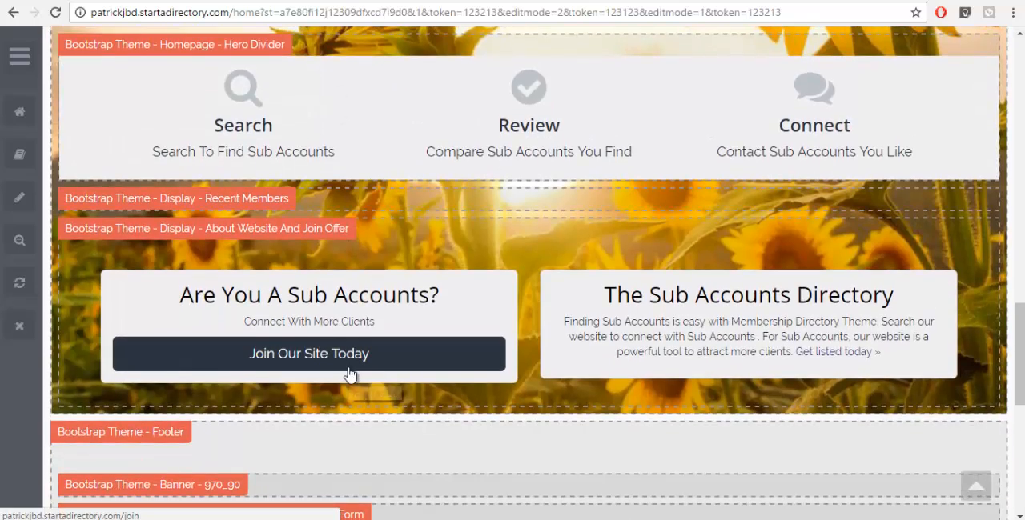
{"action": "scroll", "scroll_direction": "down", "scroll_amount": 3}
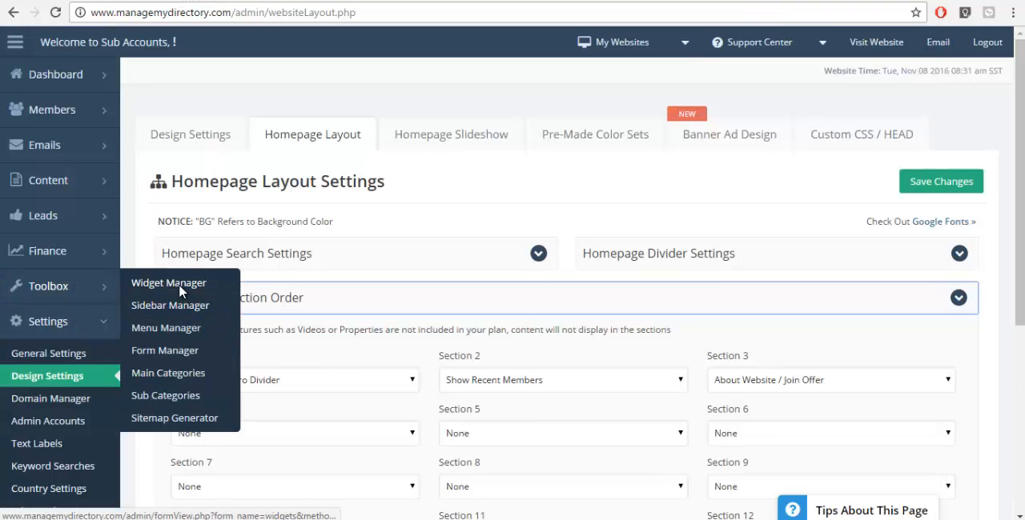
{"action": "mouse_move", "coordinate": [170, 287]}
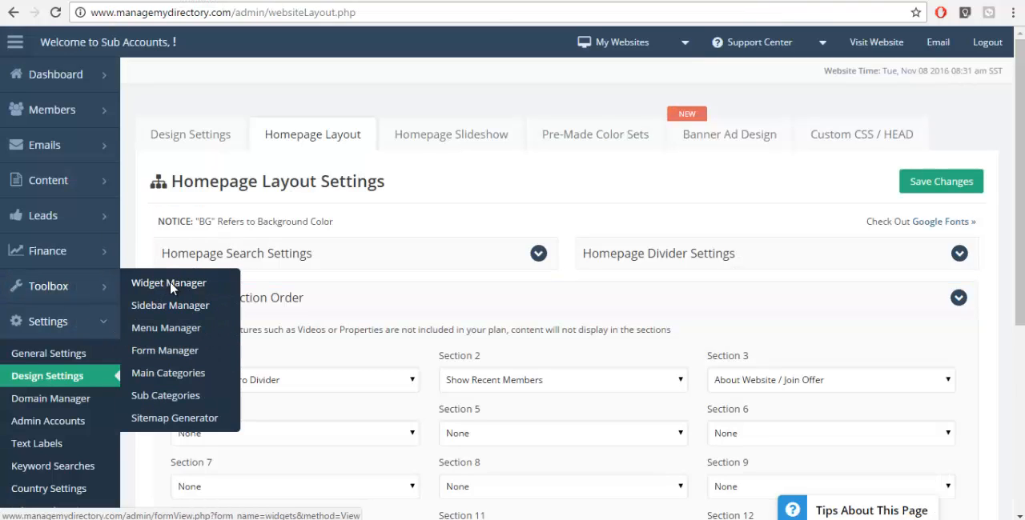
Step: Find widget 375, Recent Members, under Customized Widgets in the Widget Manager
{"action": "left_click", "coordinate": [169, 283]}
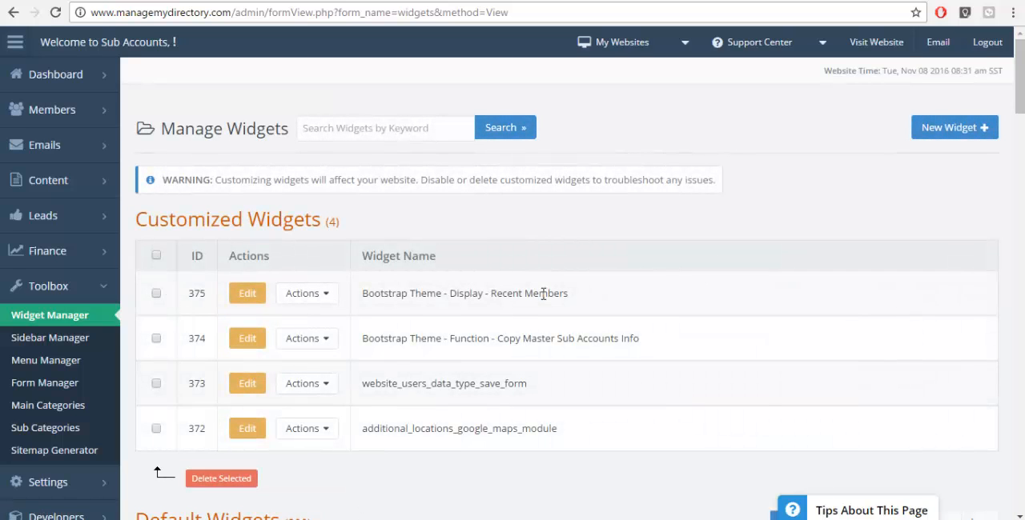
{"action": "double_click", "coordinate": [464, 293]}
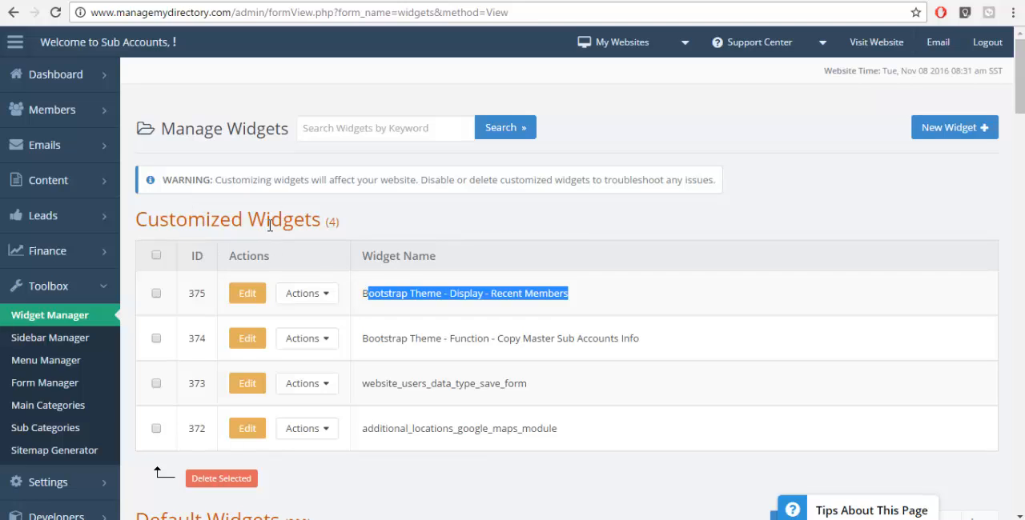
{"action": "left_click", "coordinate": [305, 293]}
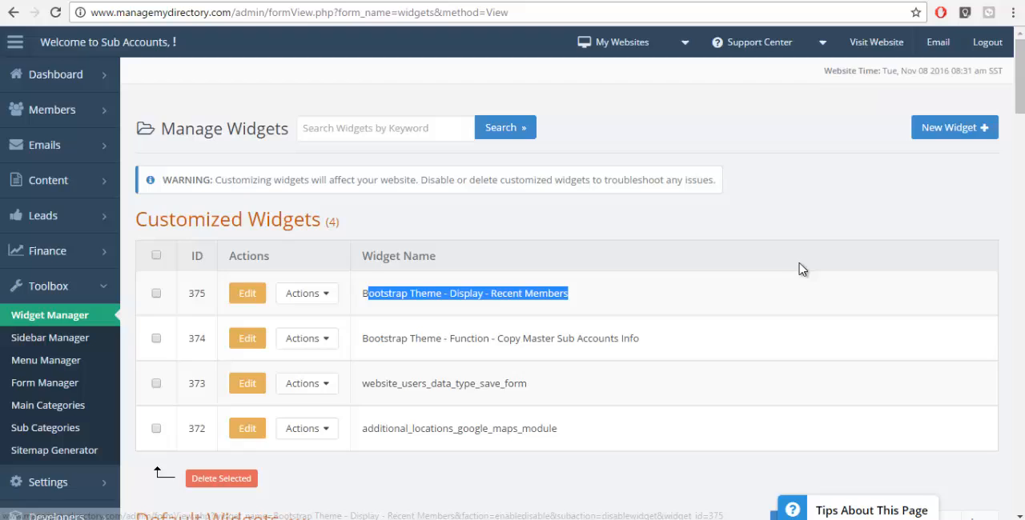
{"action": "scroll", "scroll_direction": "down", "scroll_amount": 3}
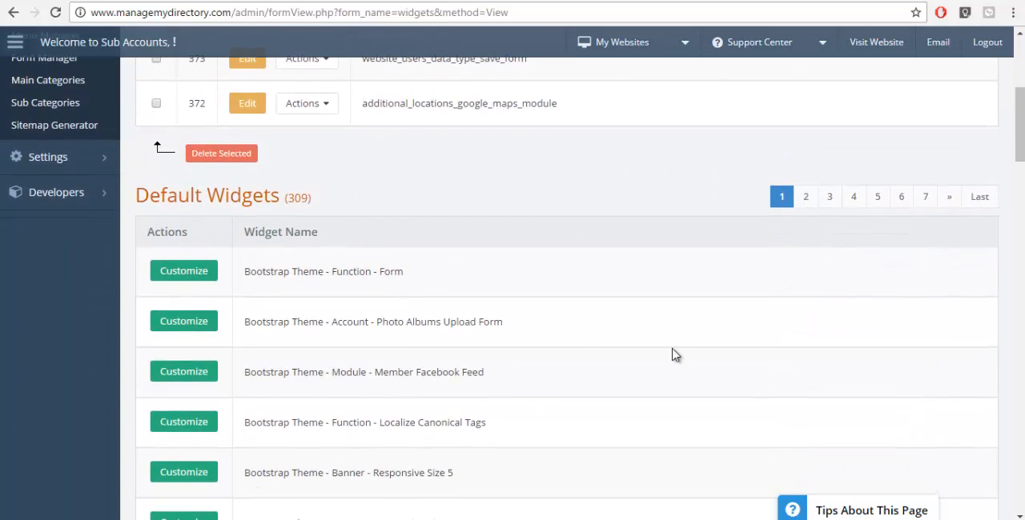
{"action": "scroll", "scroll_direction": "up", "scroll_amount": 3}
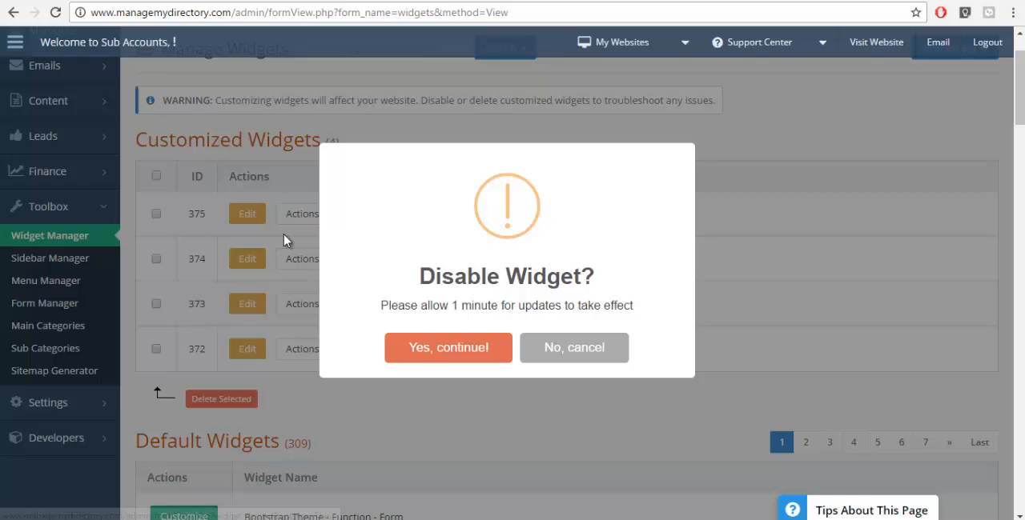
{"action": "mouse_move", "coordinate": [448, 348]}
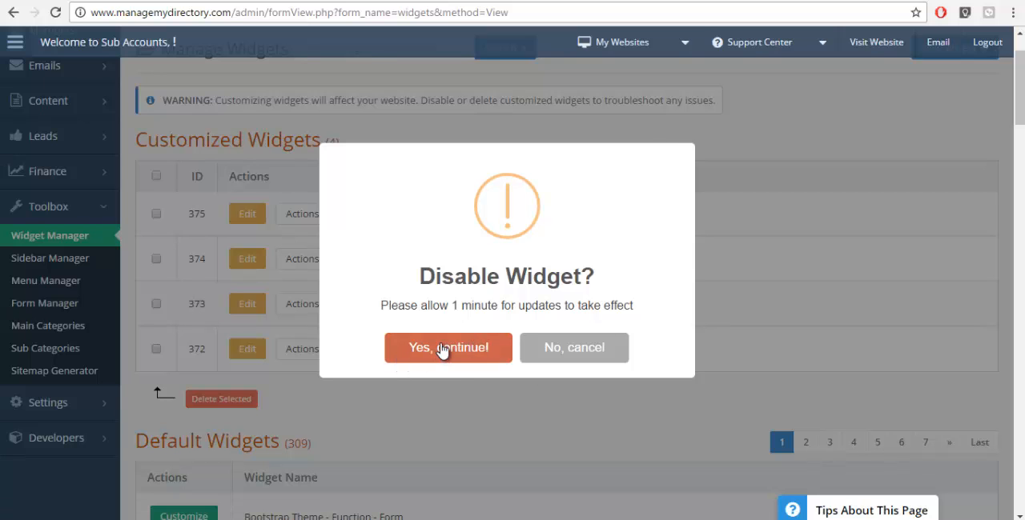
Step: Confirm 'Yes, continue!' to disable the Recent Members widget
{"action": "left_click", "coordinate": [448, 348]}
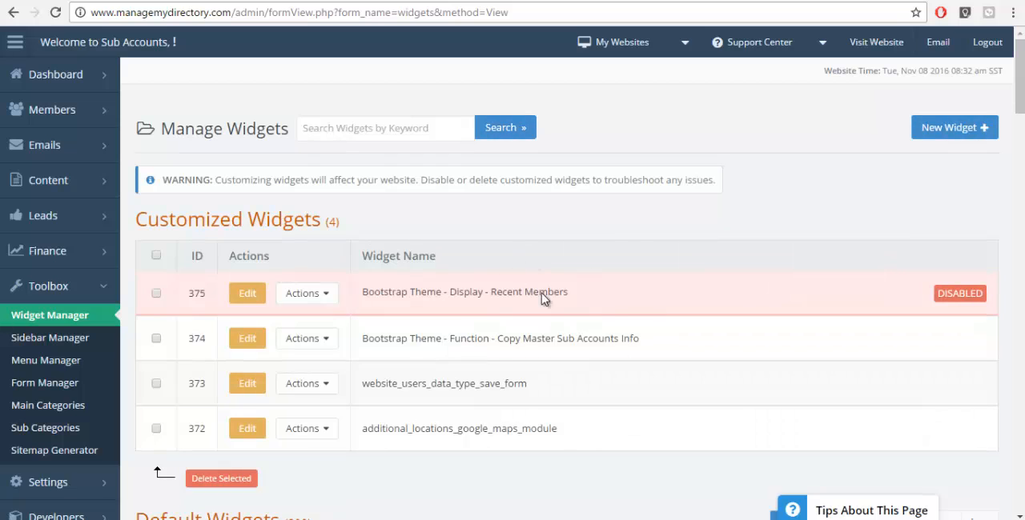
{"action": "mouse_move", "coordinate": [993, 286]}
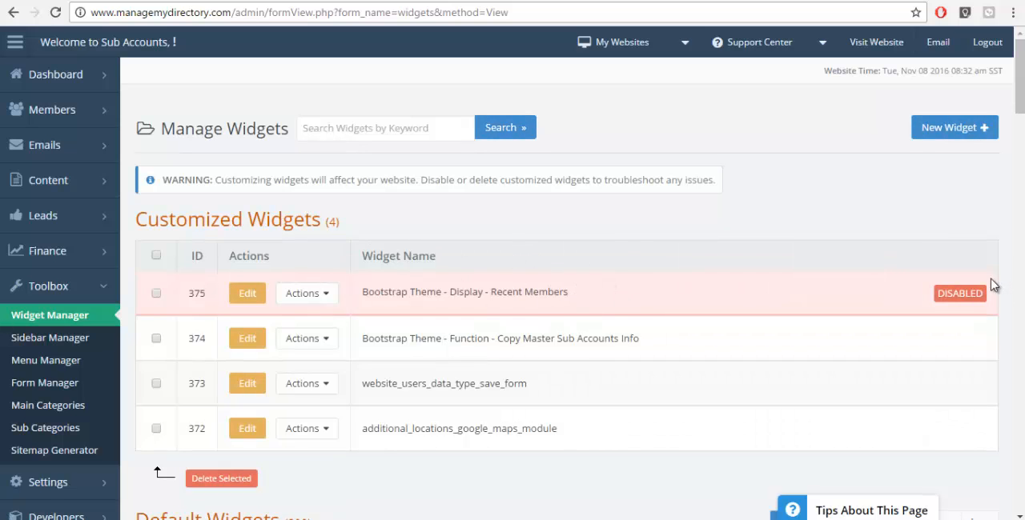
{"action": "mouse_move", "coordinate": [675, 268]}
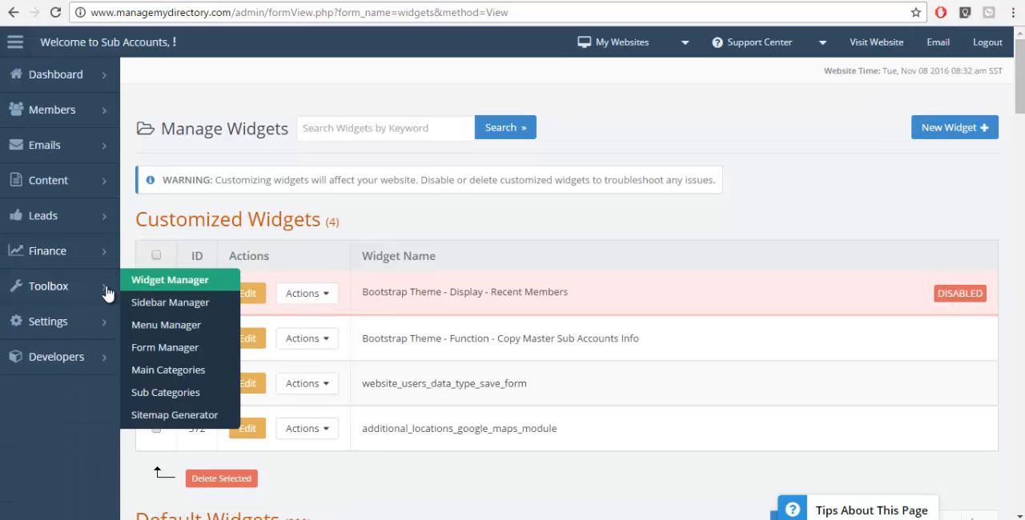
Step: Refresh the site cache from the Developers menu
{"action": "left_click", "coordinate": [56, 356]}
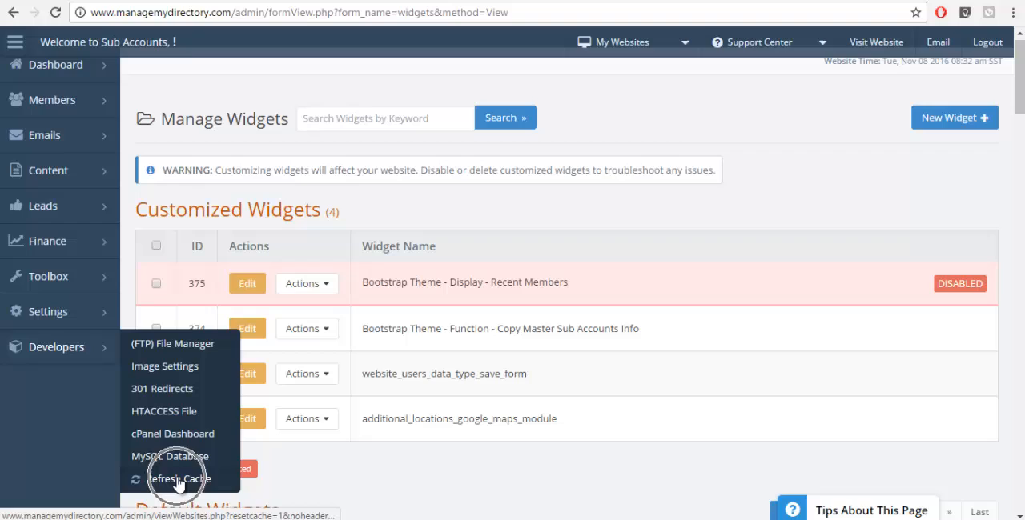
{"action": "left_click", "coordinate": [178, 478]}
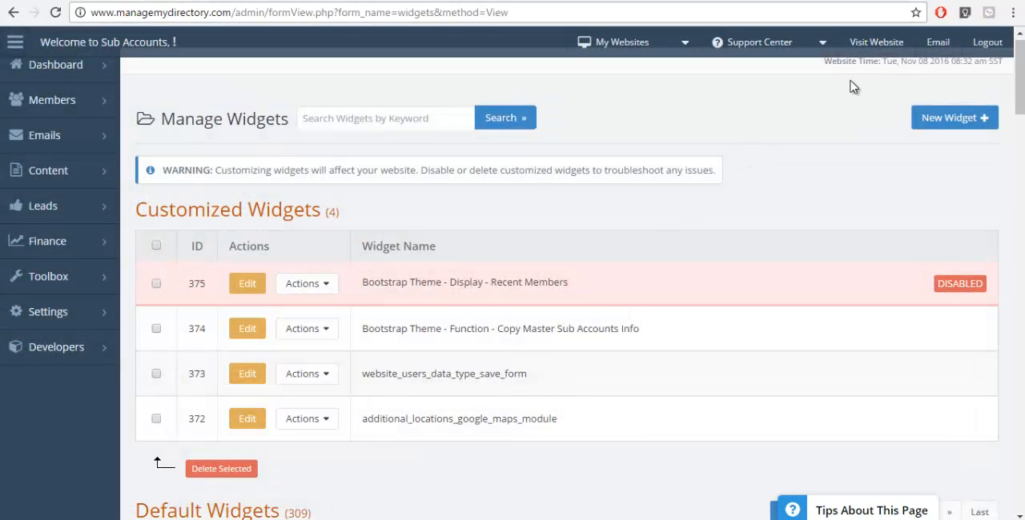
{"action": "mouse_move", "coordinate": [875, 41]}
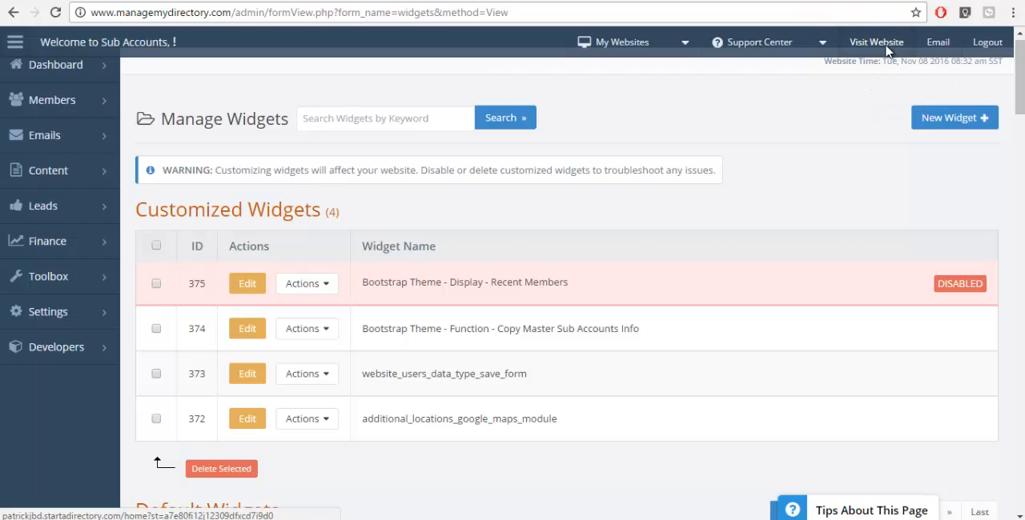
Step: Visit the public homepage and scroll to the Newest Cosmetic Surgeon Members section
{"action": "left_click", "coordinate": [876, 42]}
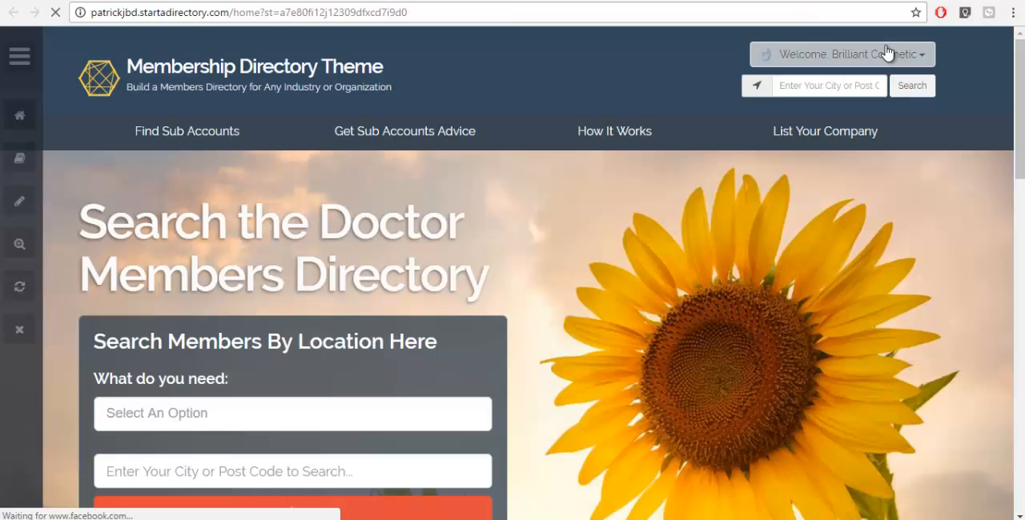
{"action": "scroll", "scroll_direction": "down", "scroll_amount": 3}
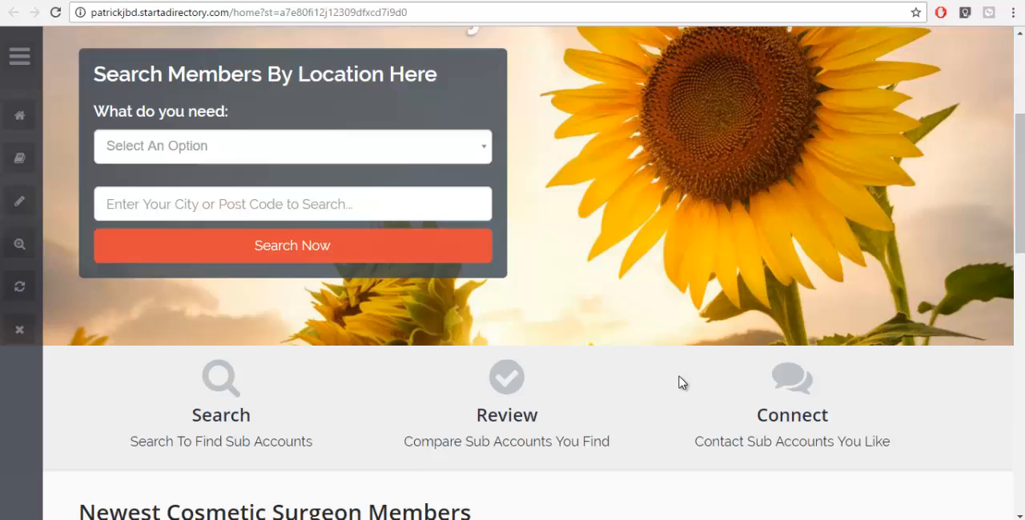
{"action": "scroll", "scroll_direction": "down", "scroll_amount": 3}
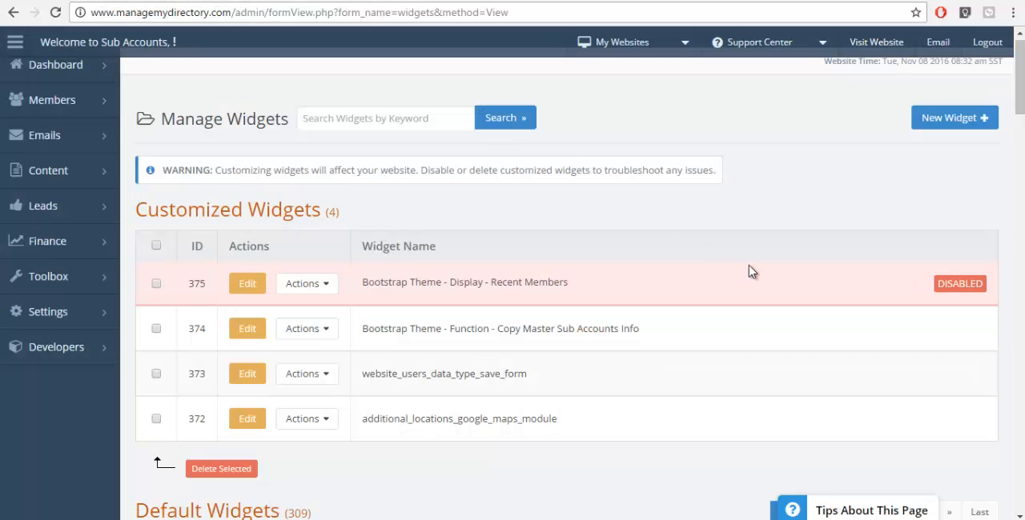
Step: Delete customized widget 375 and search the widgets for 'recent'
{"action": "left_click", "coordinate": [307, 283]}
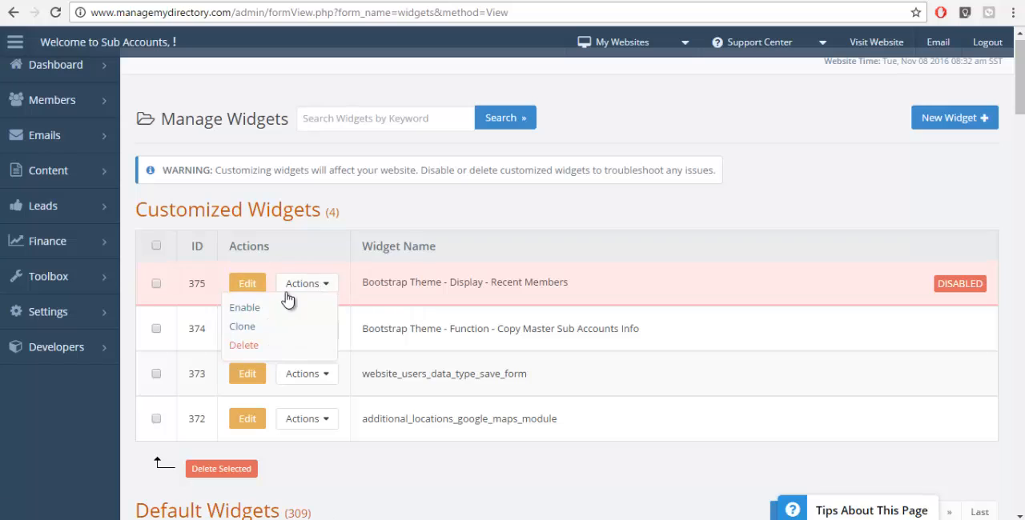
{"action": "mouse_move", "coordinate": [273, 345]}
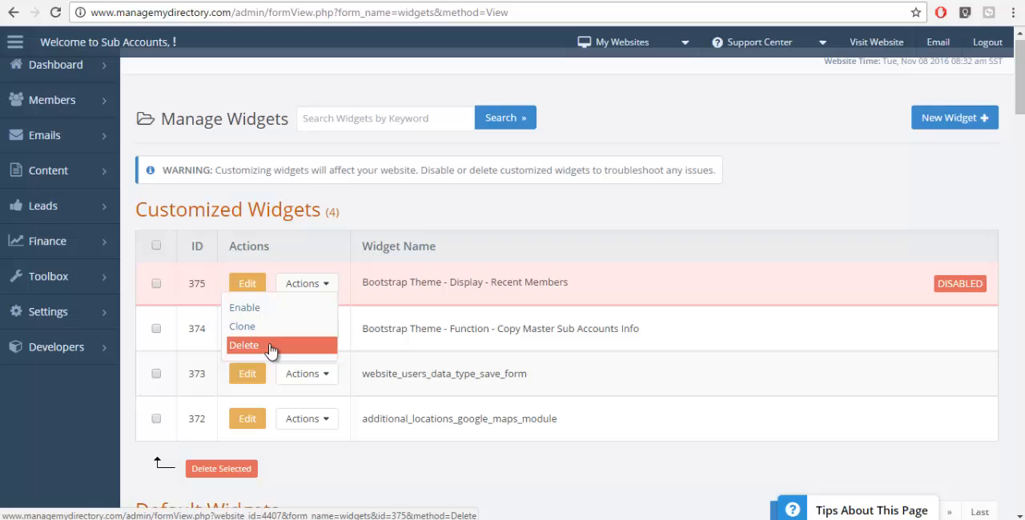
{"action": "left_click", "coordinate": [243, 345]}
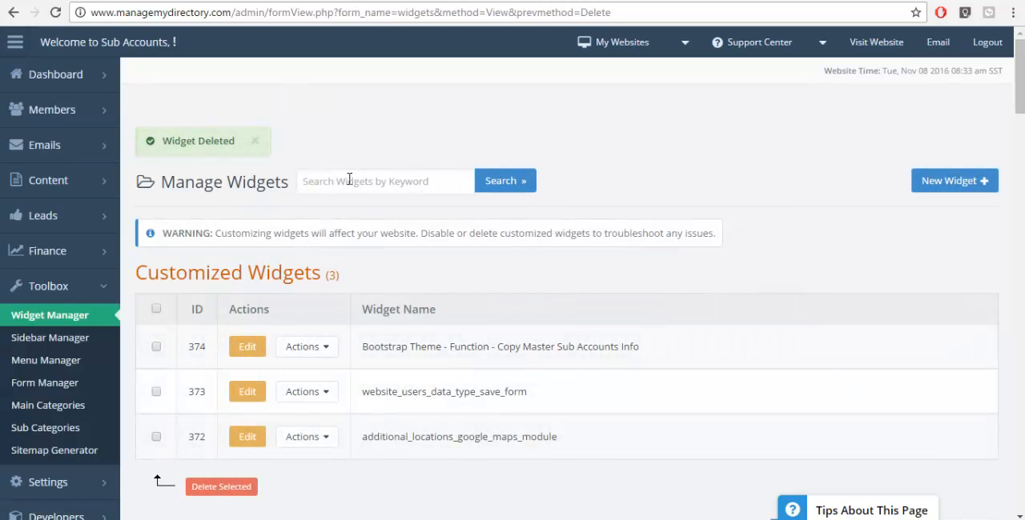
{"action": "type", "text": "recent"}
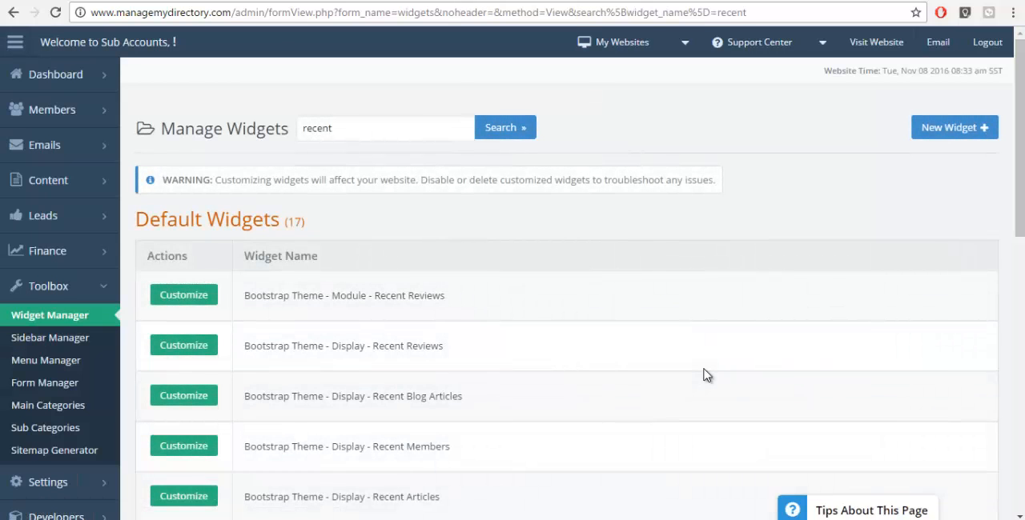
{"action": "mouse_move", "coordinate": [100, 468]}
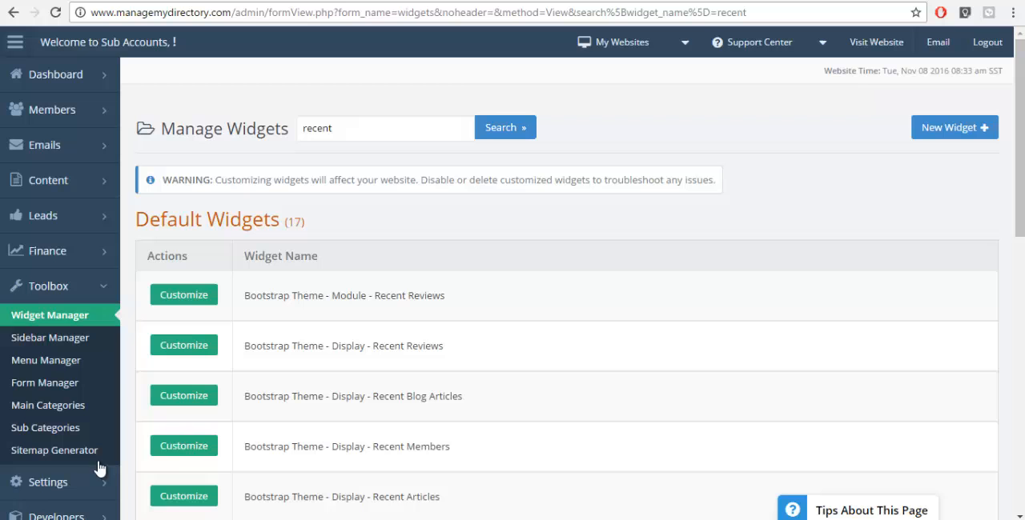
Step: Customize the default 'Bootstrap Theme - Display - Recent Members' widget
{"action": "left_click", "coordinate": [183, 446]}
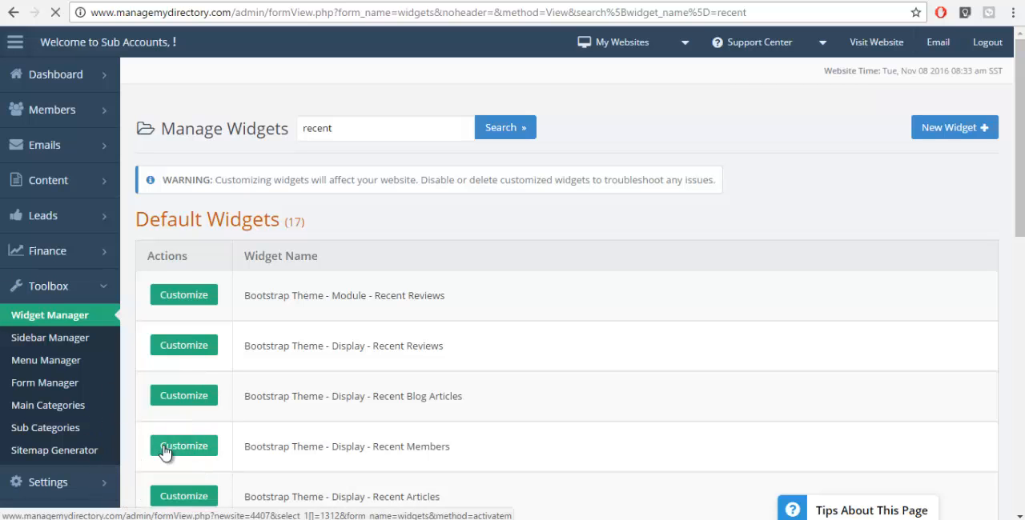
{"action": "left_click", "coordinate": [183, 446]}
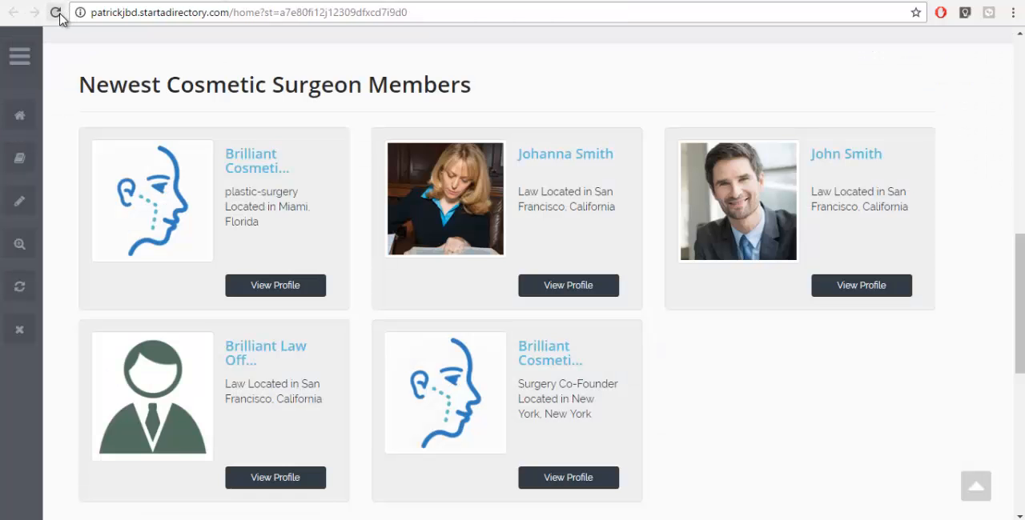
Step: Reload the homepage to show five profiles under Newest Cosmetic Surgeon Members
{"action": "left_click", "coordinate": [56, 12]}
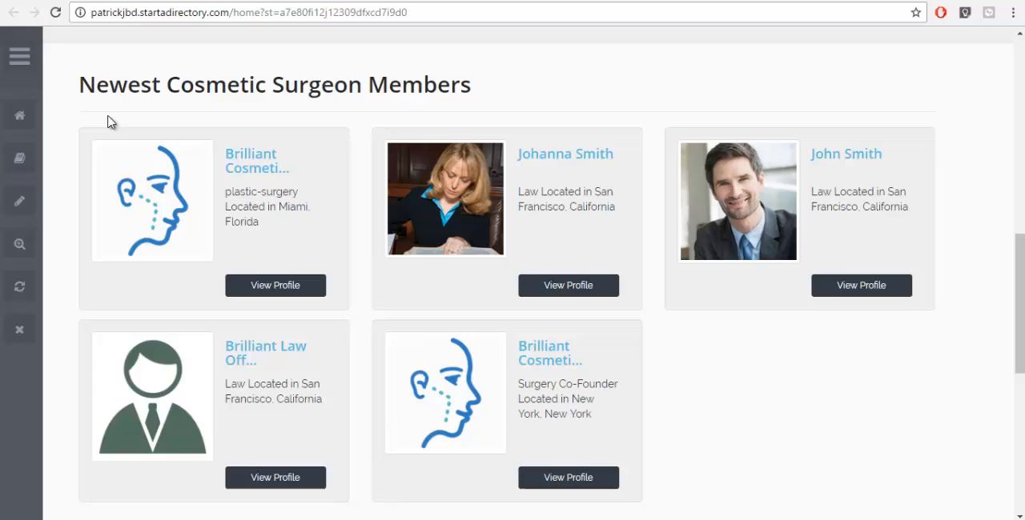